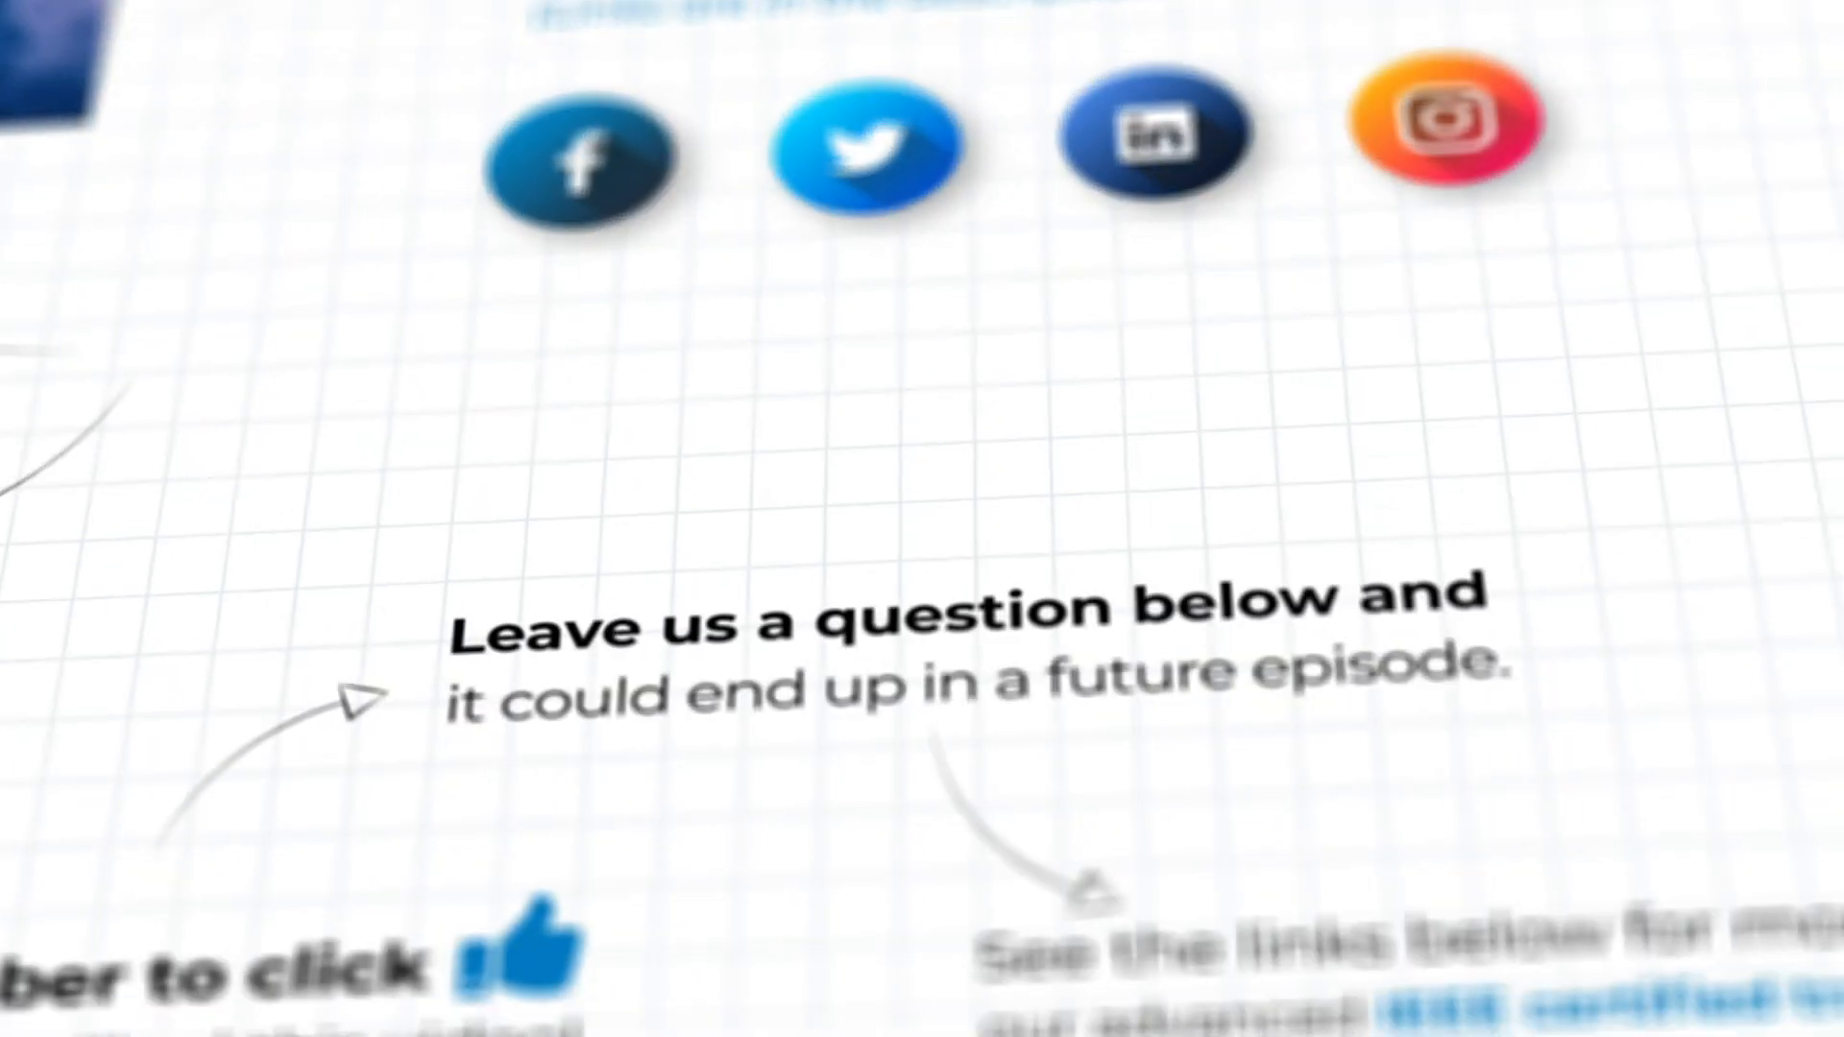
scroll(down, 3)
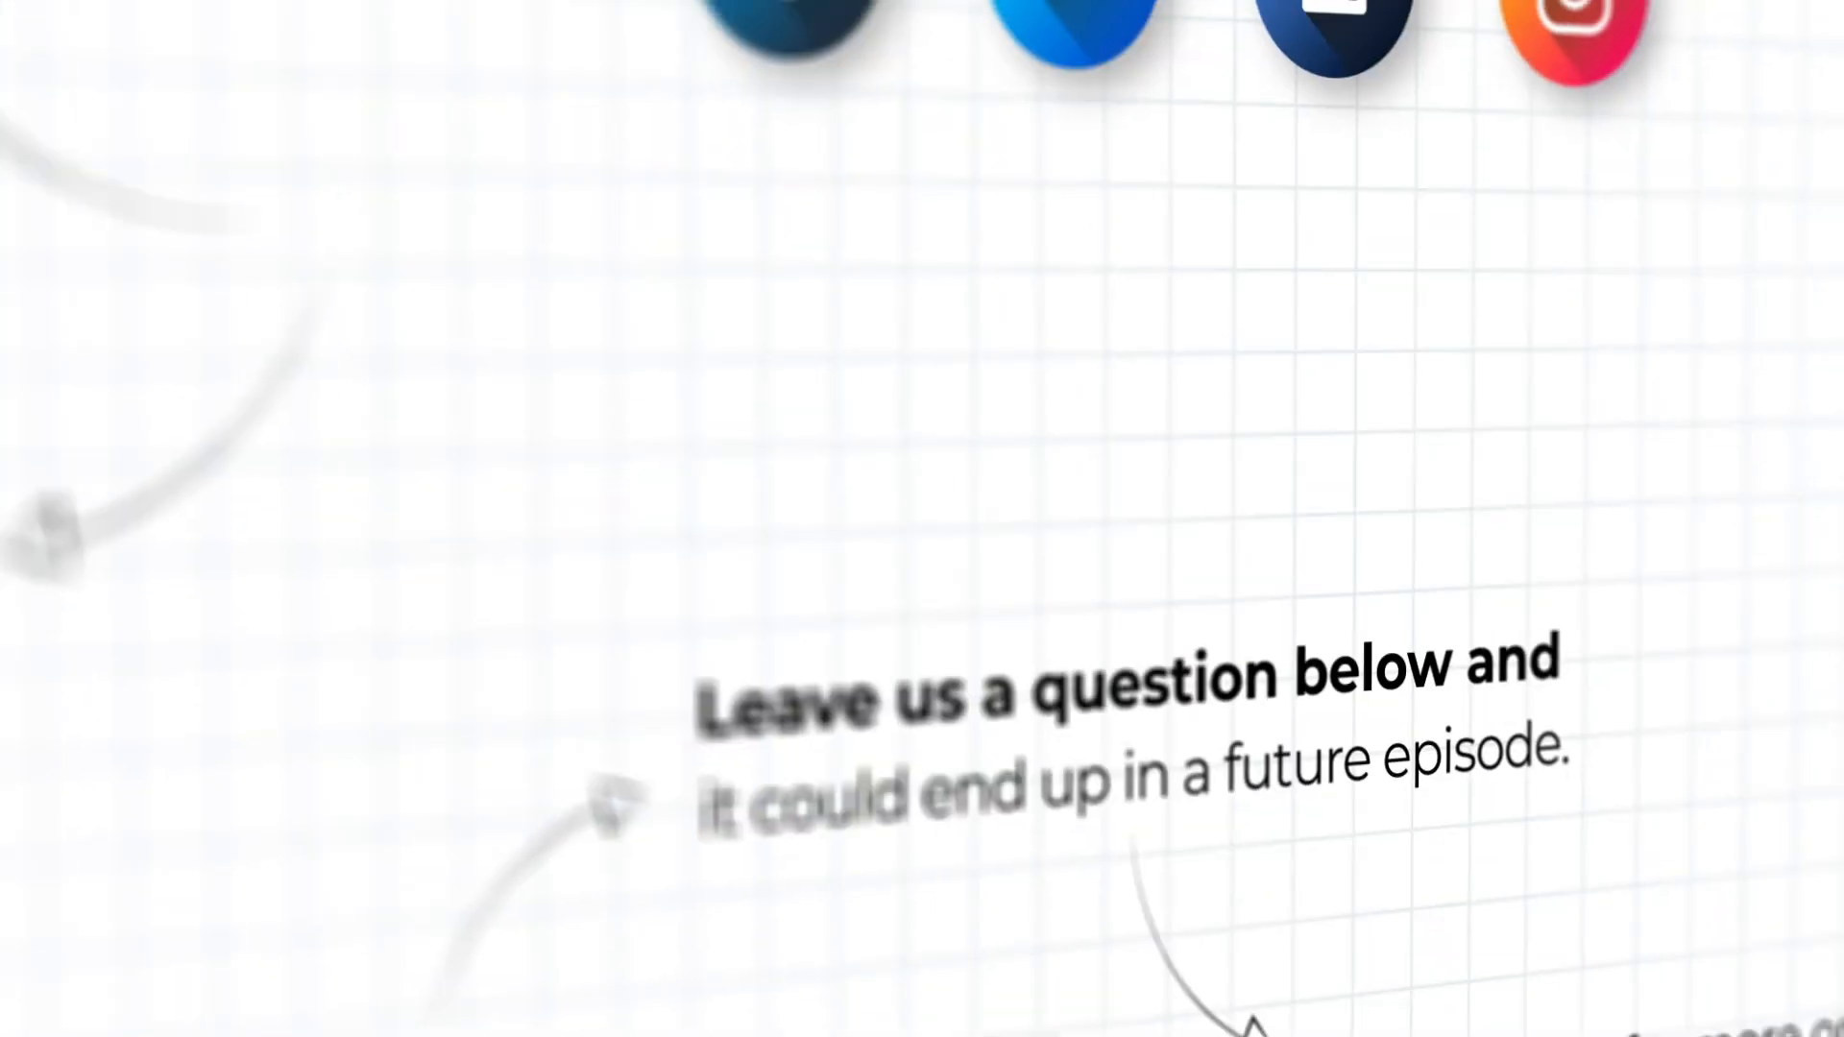